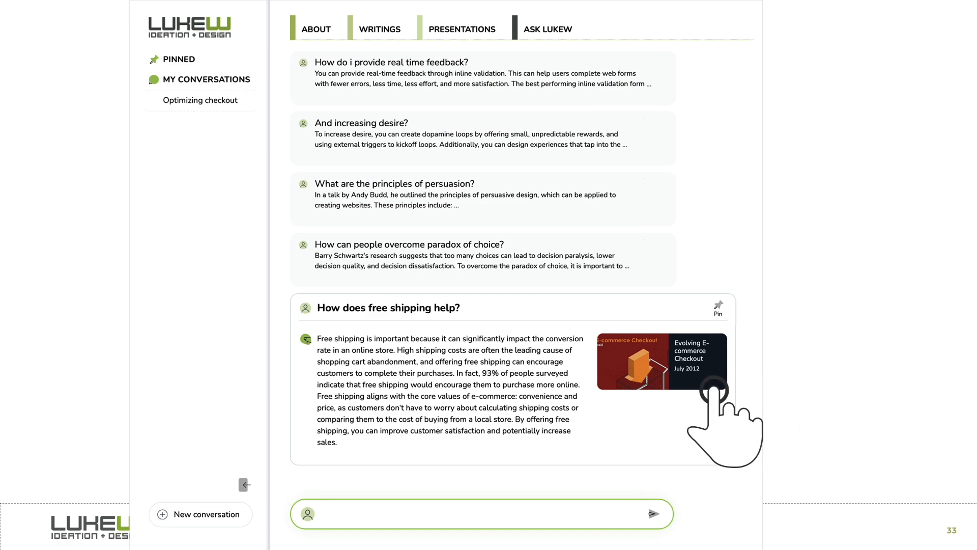
Step: Show the 'How does free shipping help?' answer with its Evolving E-commerce Checkout source card
click(657, 362)
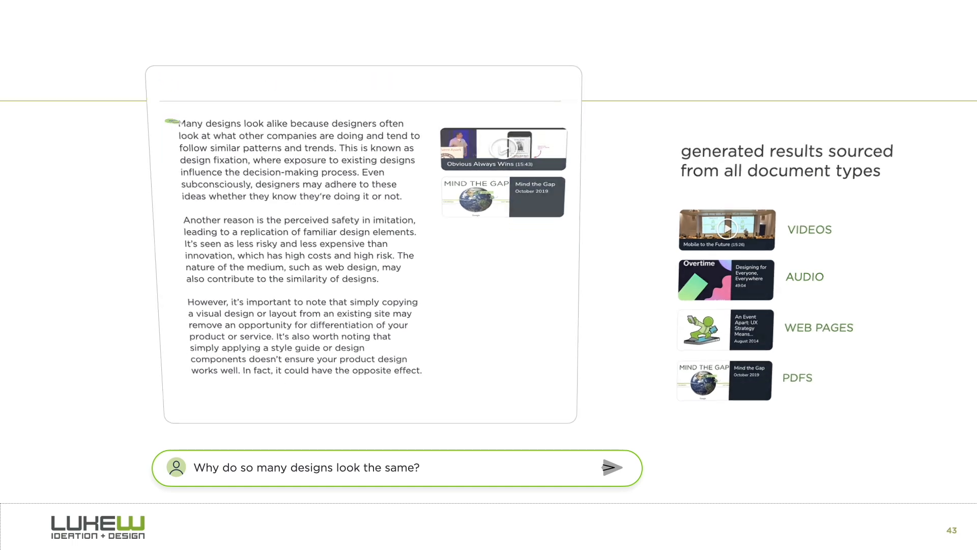
Step: Advance to the 'Why do so many designs look the same?' answer with video, audio, web and PDF sources
click(502, 149)
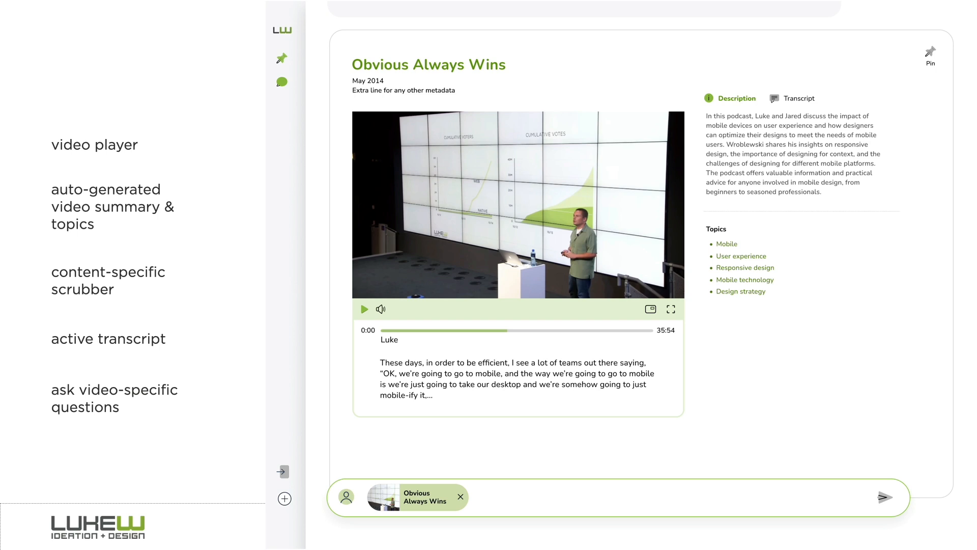
Step: Switch the Obvious Always Wins video detail view from Description to its full Transcript
click(800, 98)
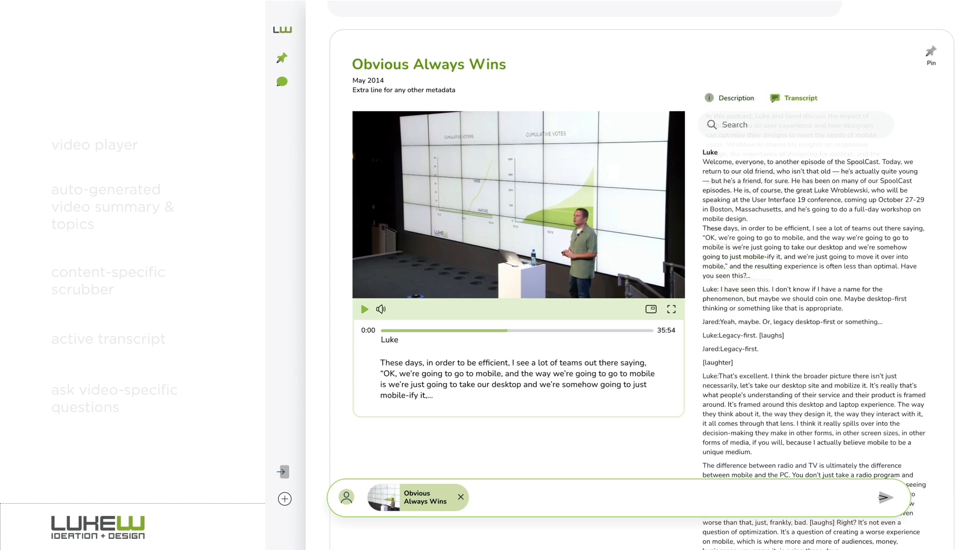